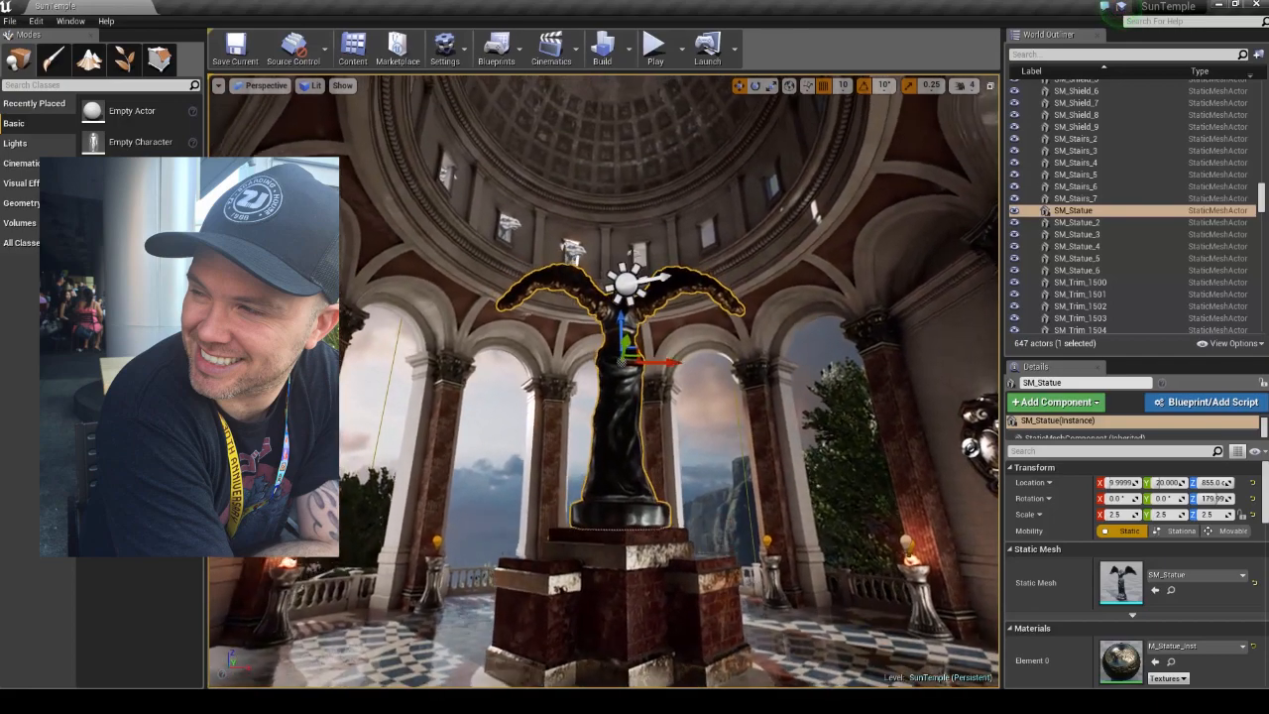
- Select CineCameraActor2 in the World Outliner so its shot preview appears in the viewport
click(1086, 215)
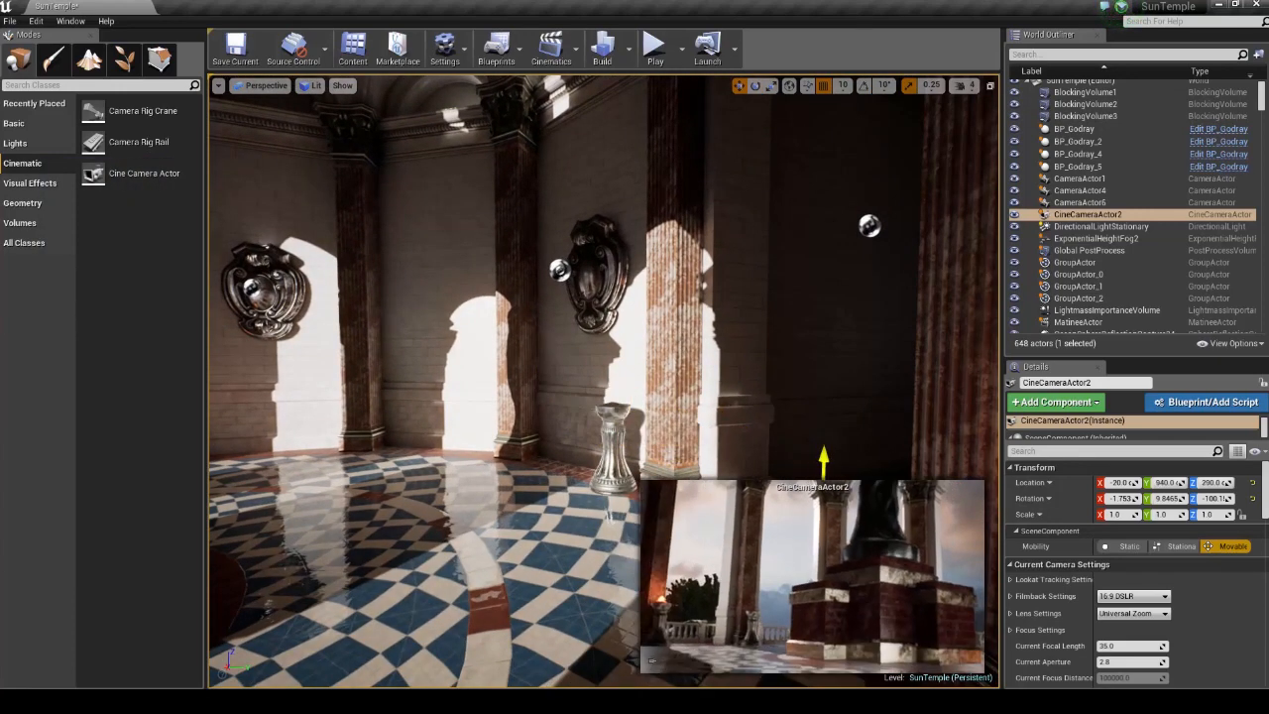
drag(823, 460, 849, 420)
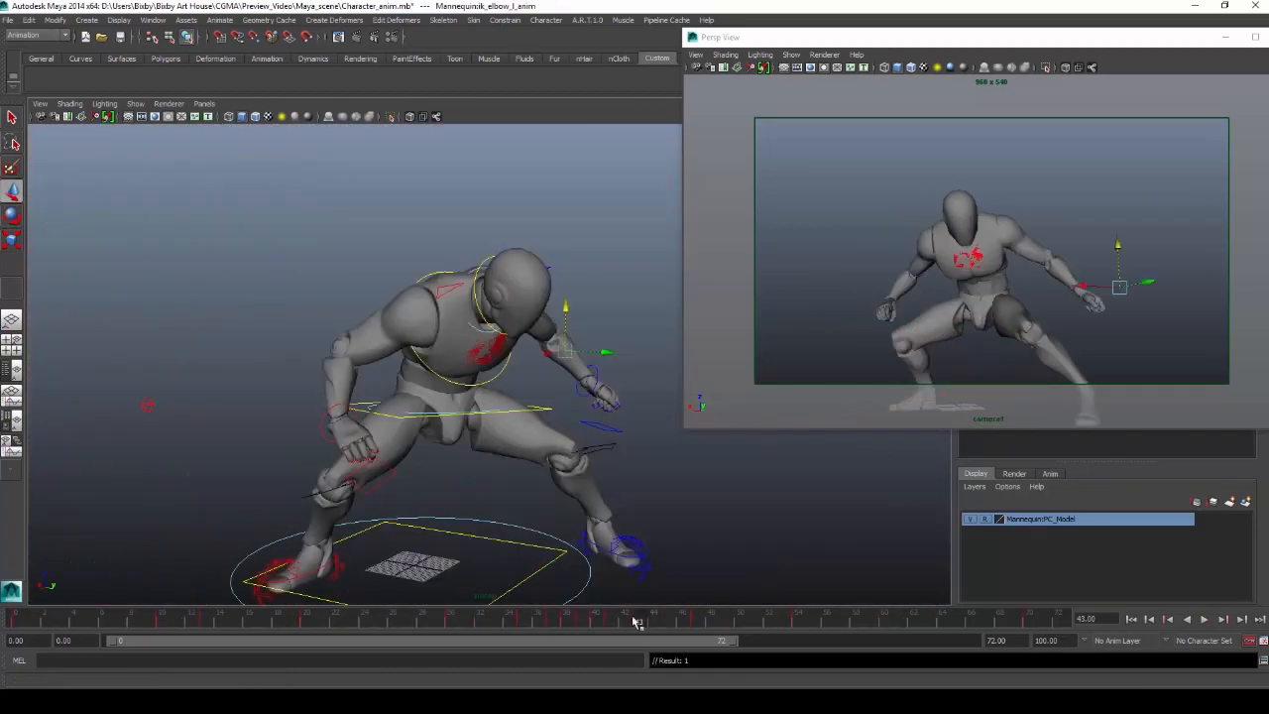
click(625, 619)
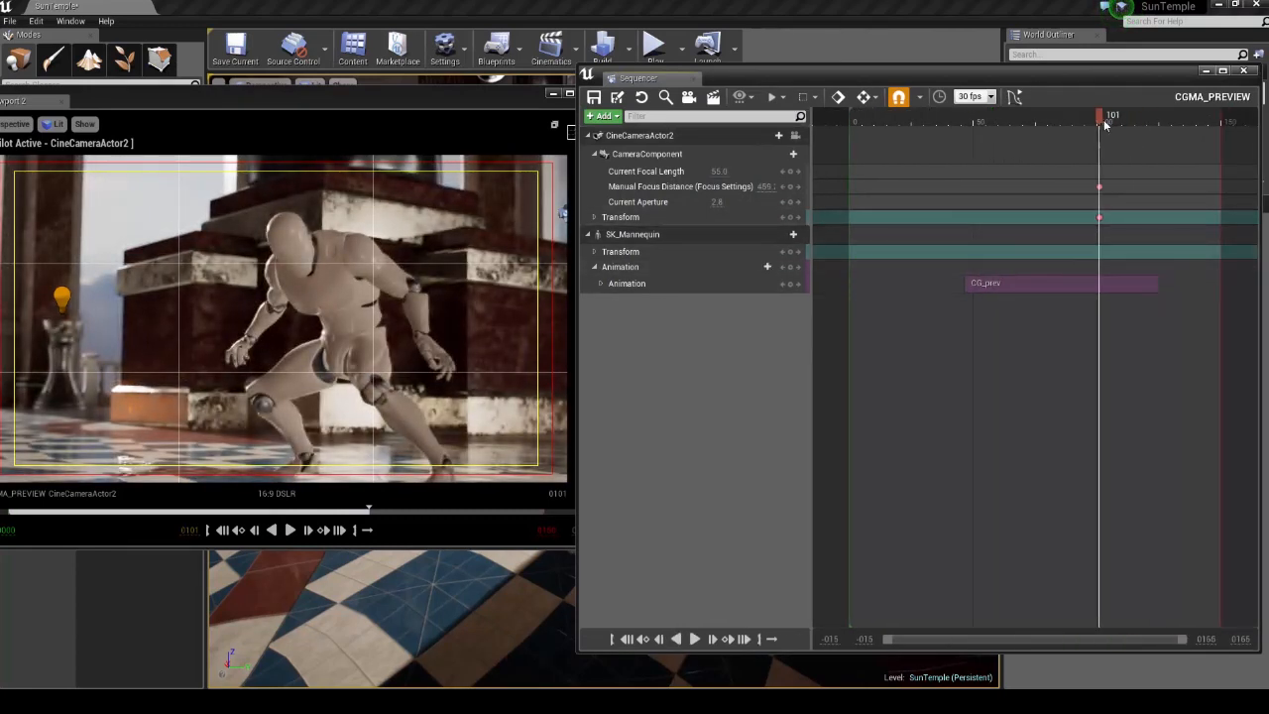
- Start Capture Movie from the sequencer's Render Movie settings and save the SunTemple map
click(714, 107)
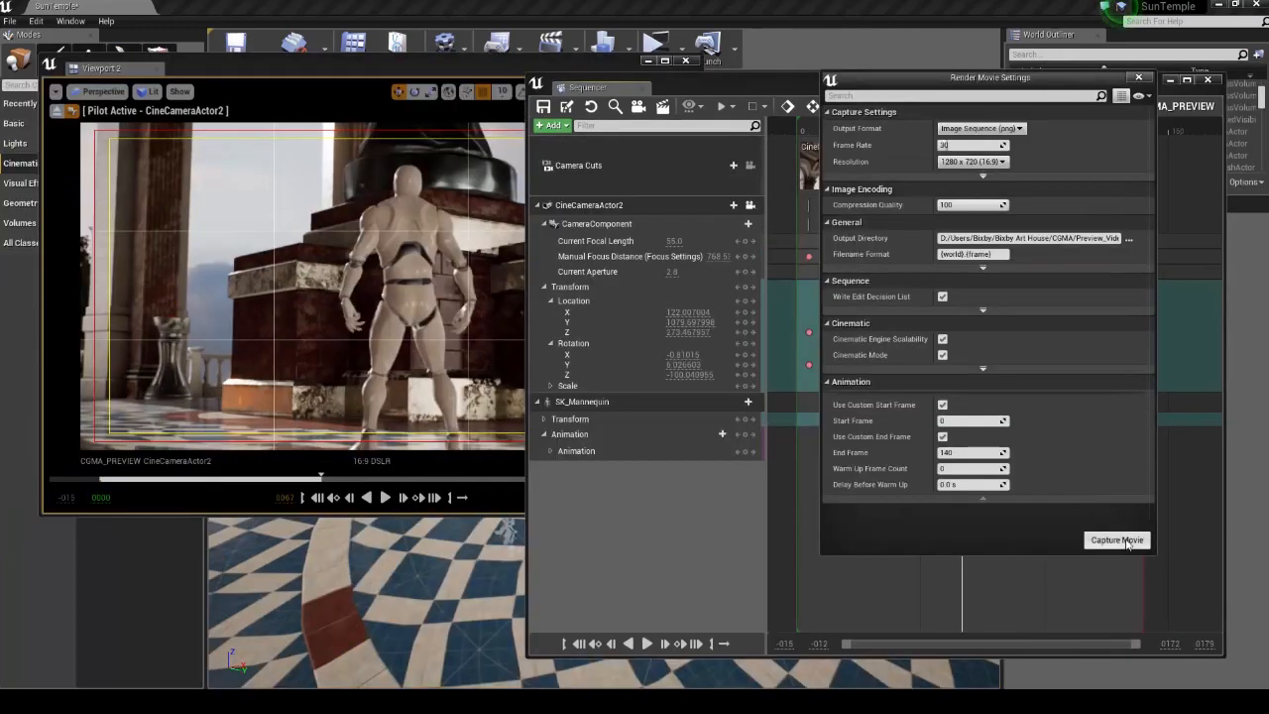
mouse_move(1130, 551)
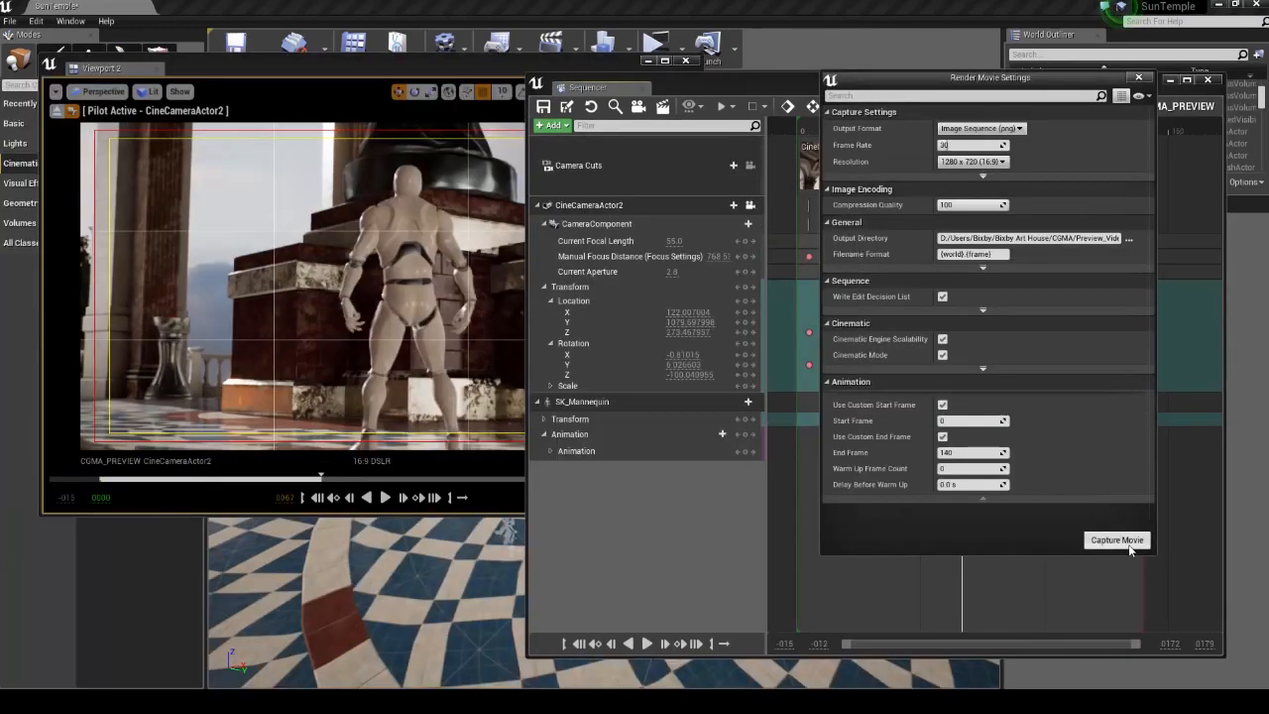
click(1117, 540)
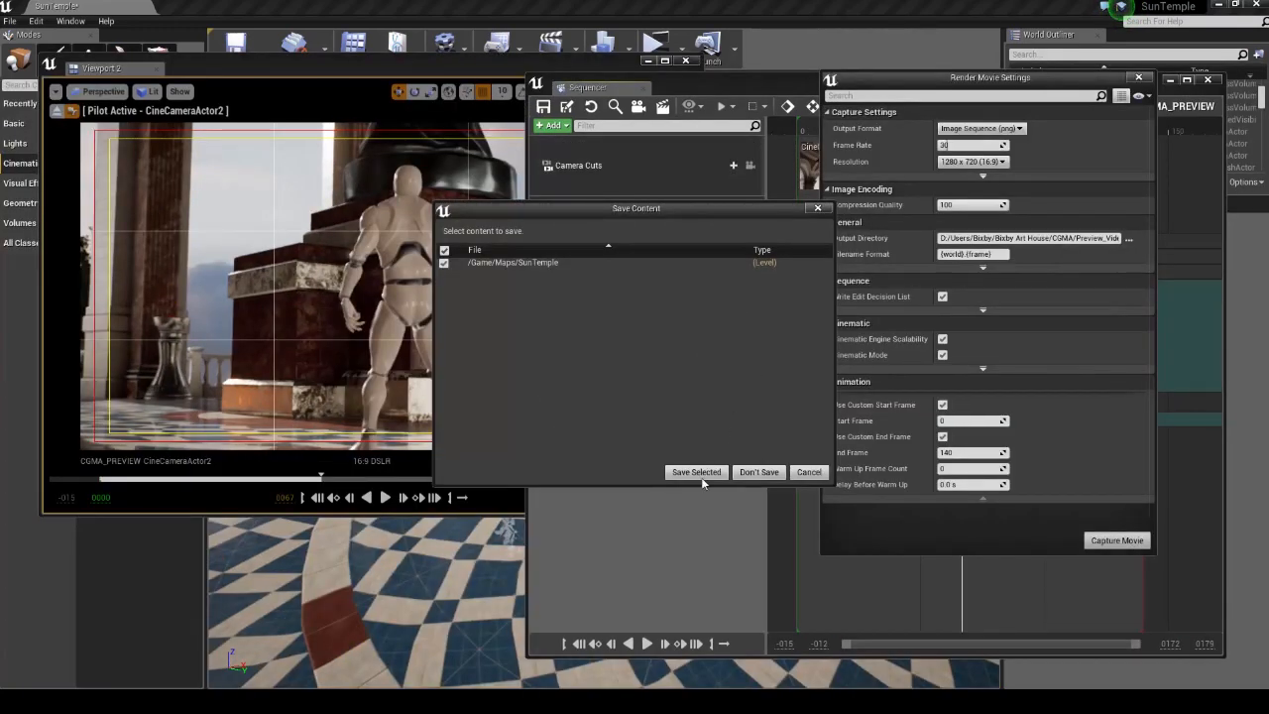
click(696, 472)
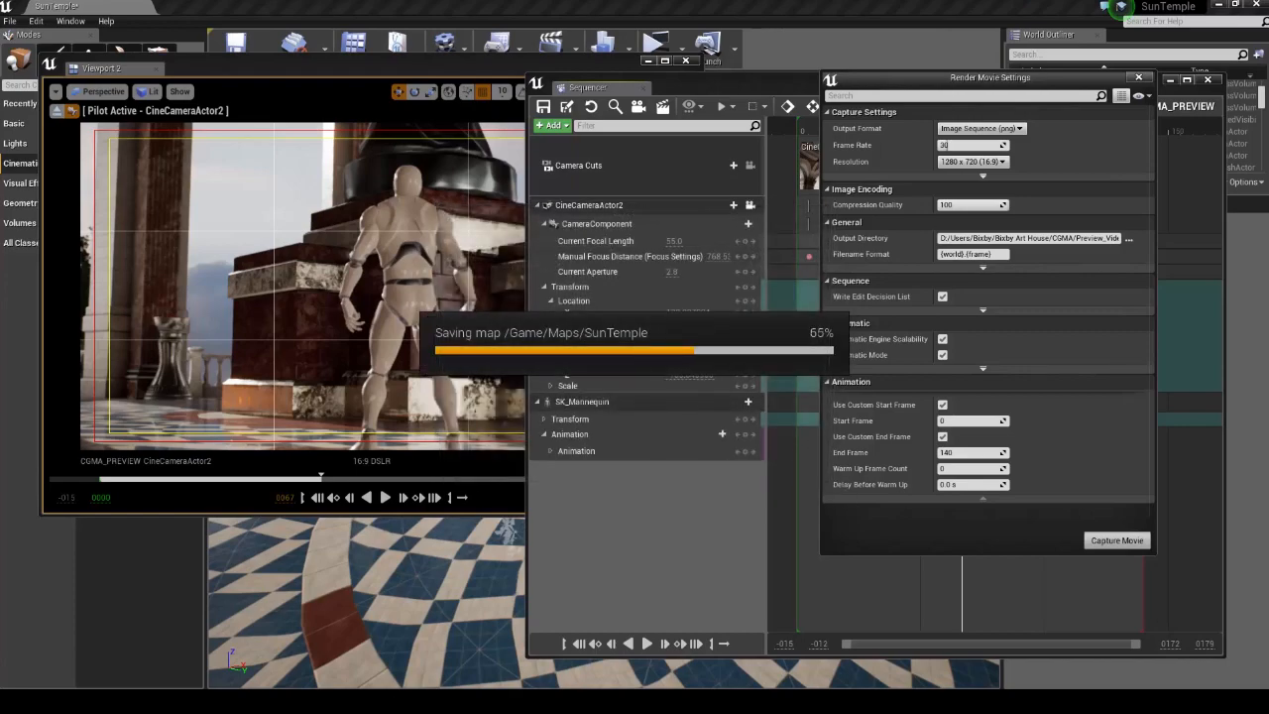